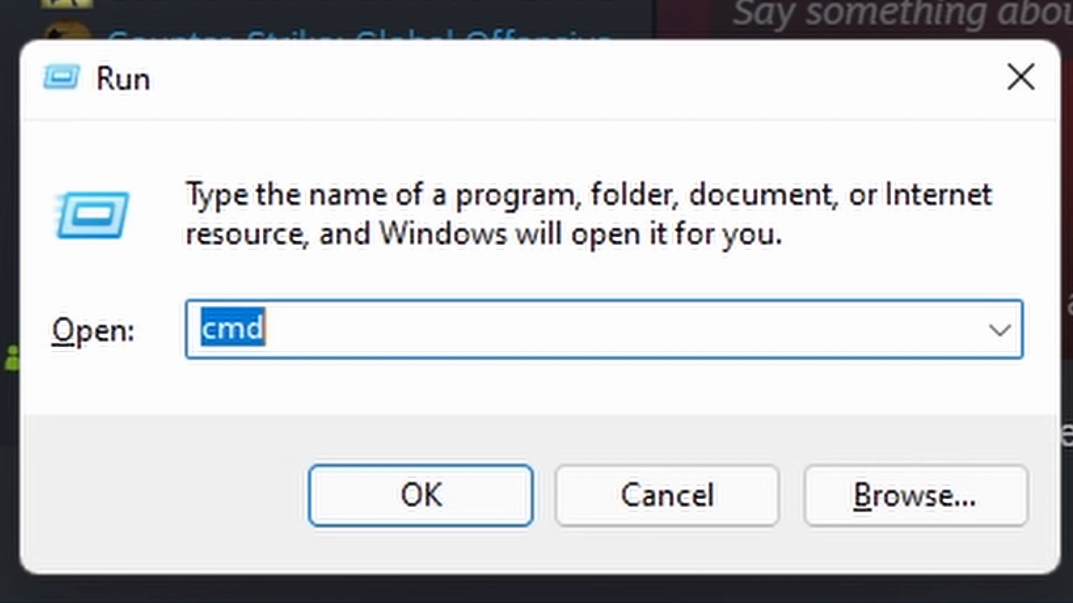
Run %appdata% to open the AppData Roaming folder in File Explorer
{"action": "type", "text": "%"}
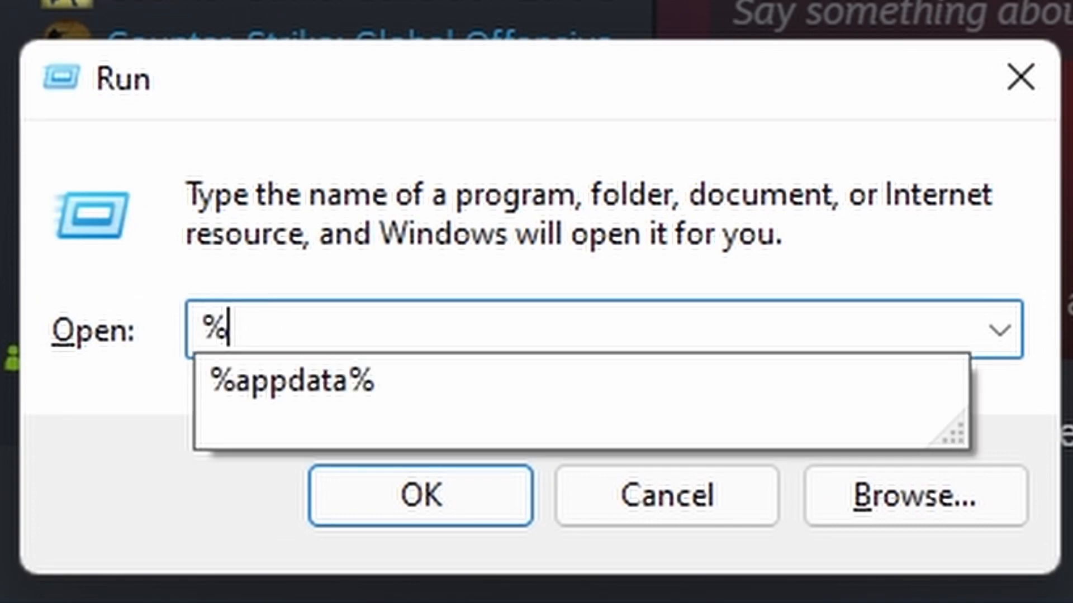
{"action": "type", "text": "appdata"}
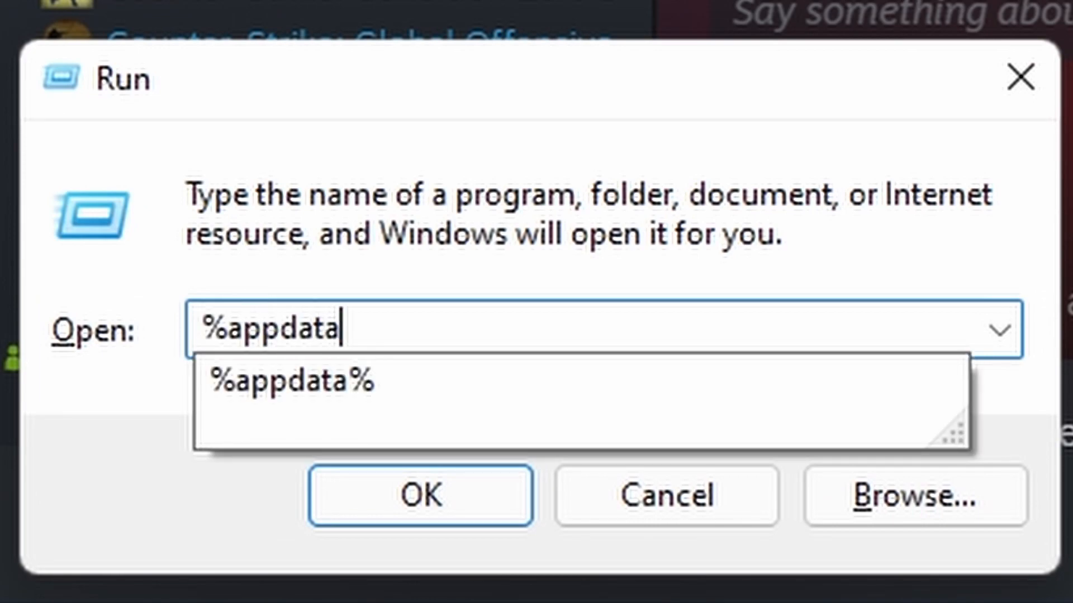
{"action": "left_click", "coordinate": [419, 495]}
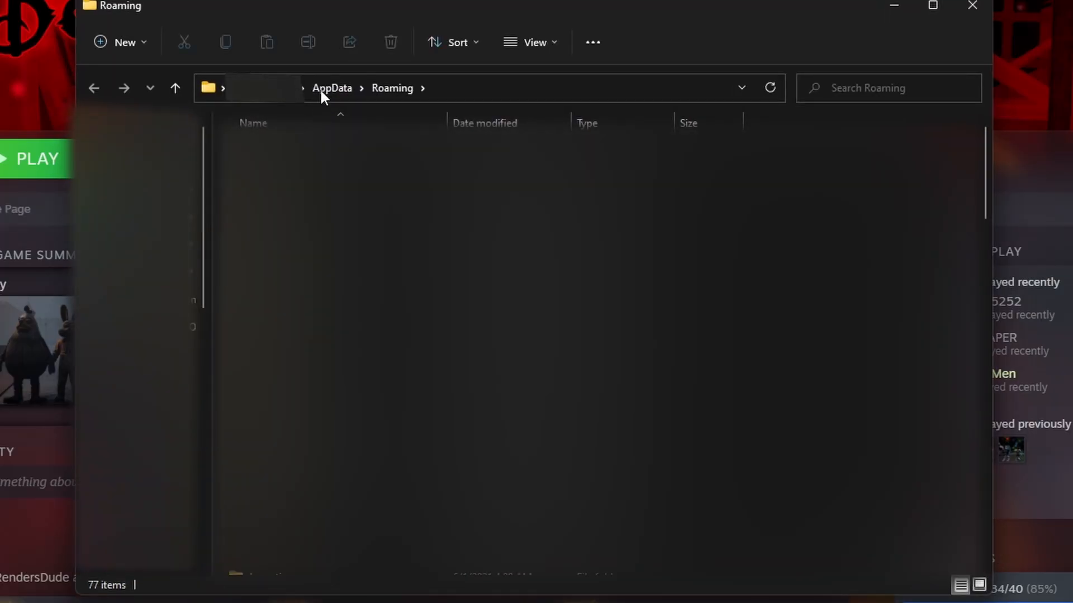
Navigate from AppData into Local and then the DDeception game folder
{"action": "left_click", "coordinate": [332, 88]}
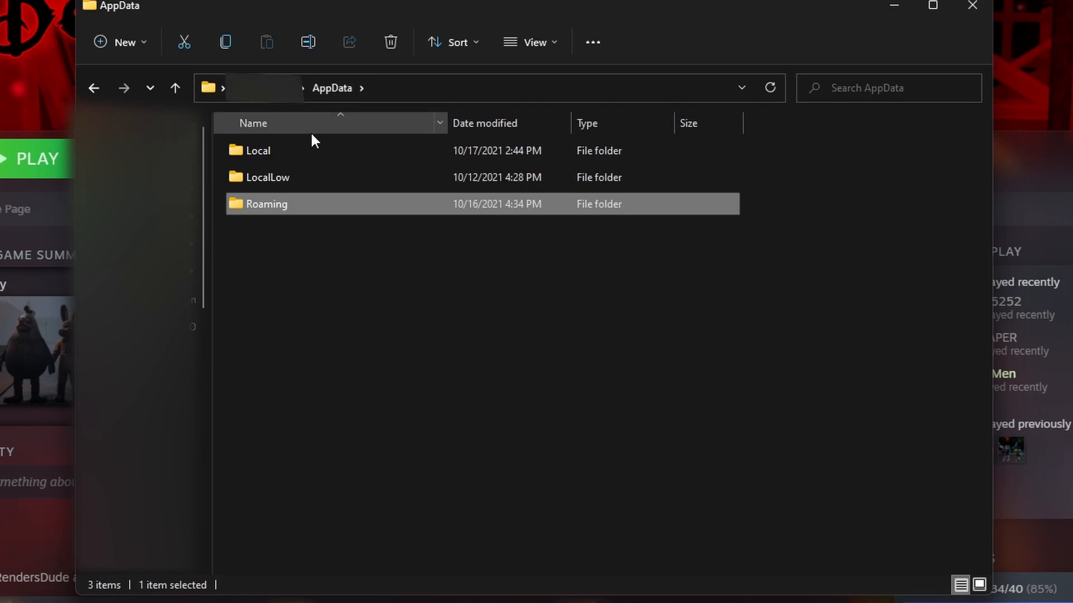
{"action": "left_click", "coordinate": [258, 151]}
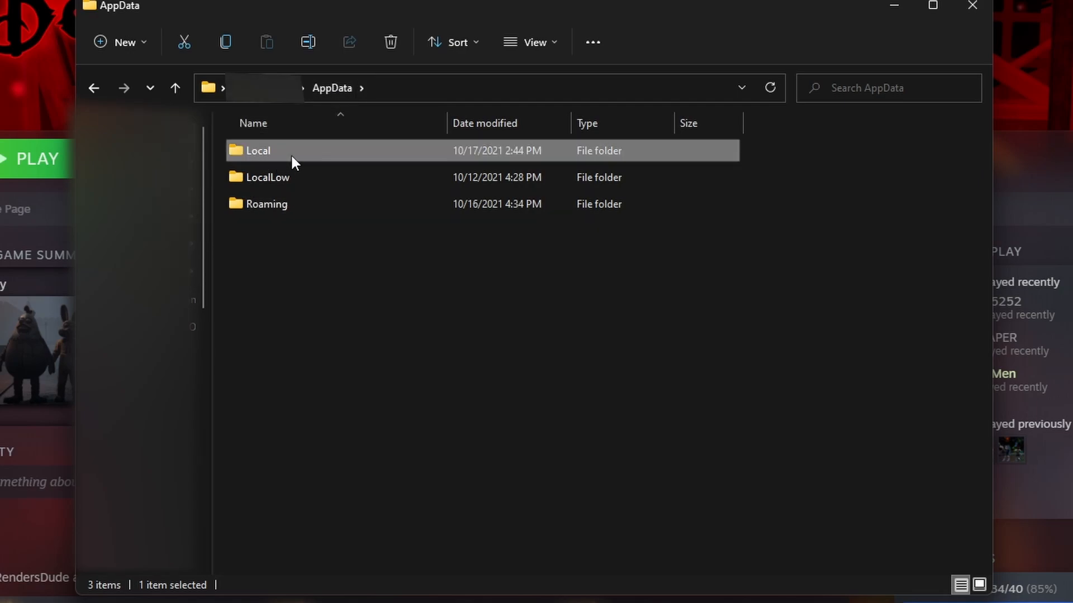
{"action": "double_click", "coordinate": [258, 151]}
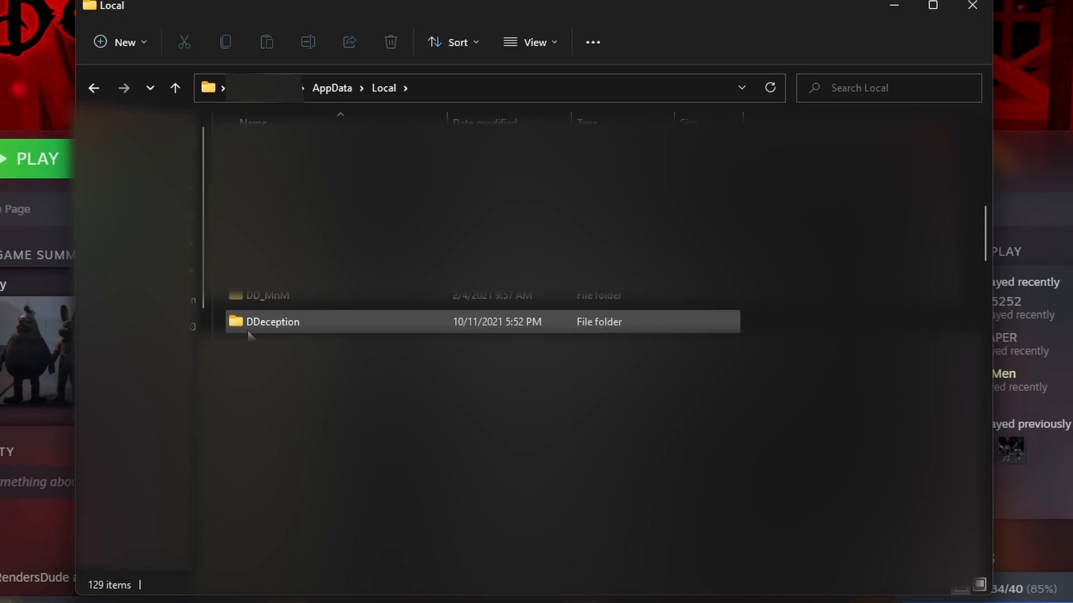
{"action": "double_click", "coordinate": [273, 322]}
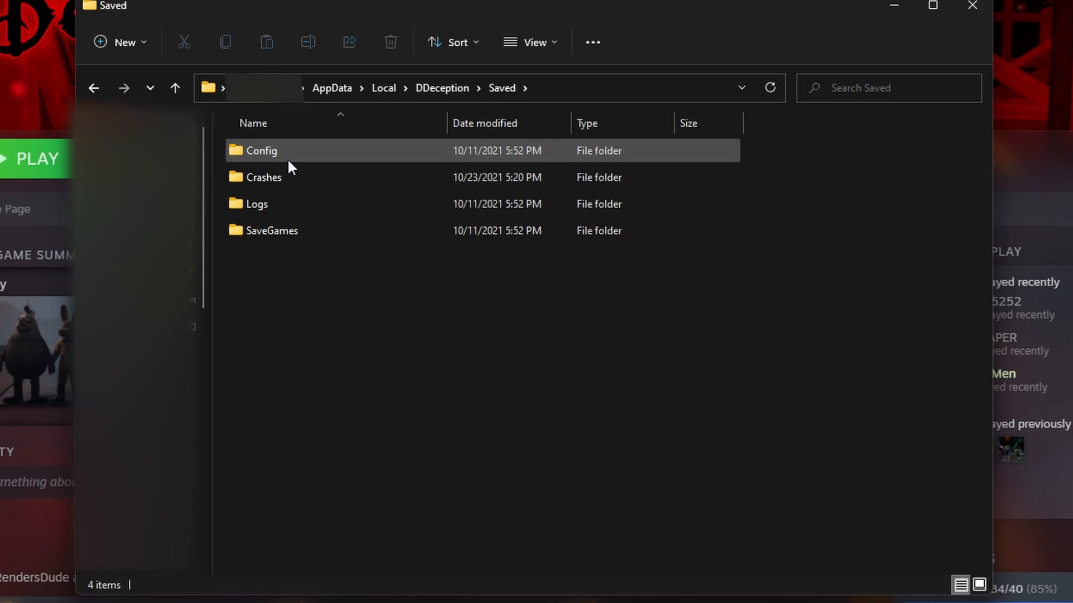
Continue into Saved, Config and WindowsNoEditor, then select Engine.ini
{"action": "double_click", "coordinate": [261, 151]}
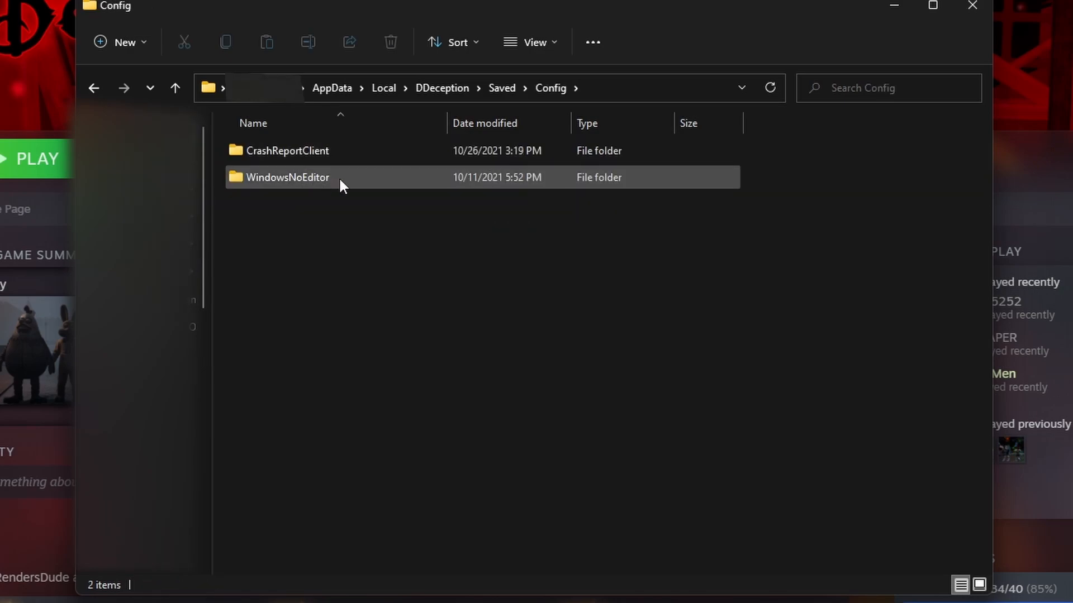
{"action": "double_click", "coordinate": [287, 178]}
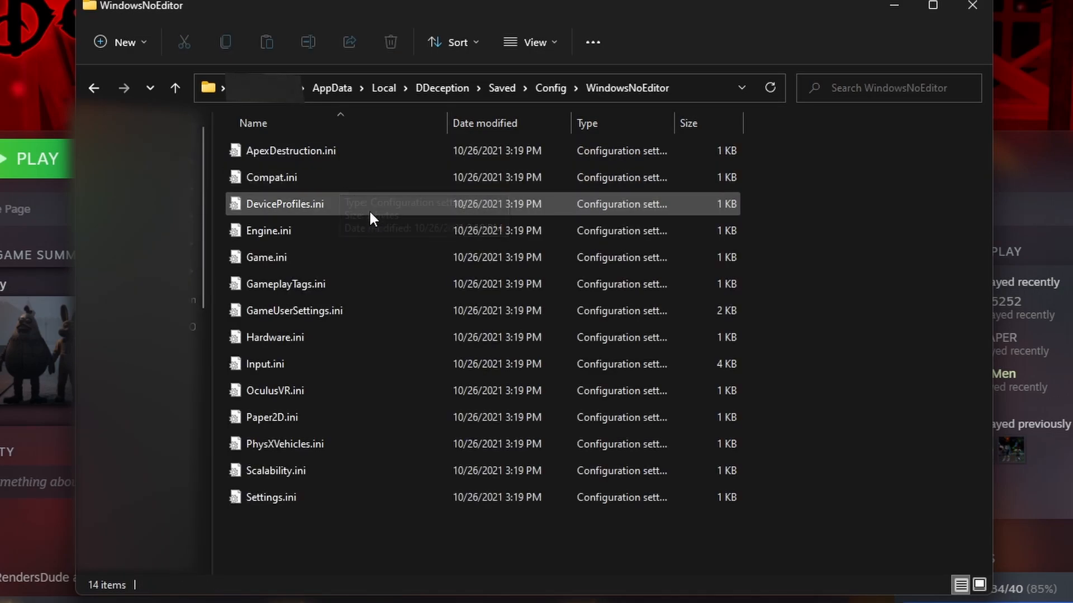
{"action": "mouse_move", "coordinate": [389, 492]}
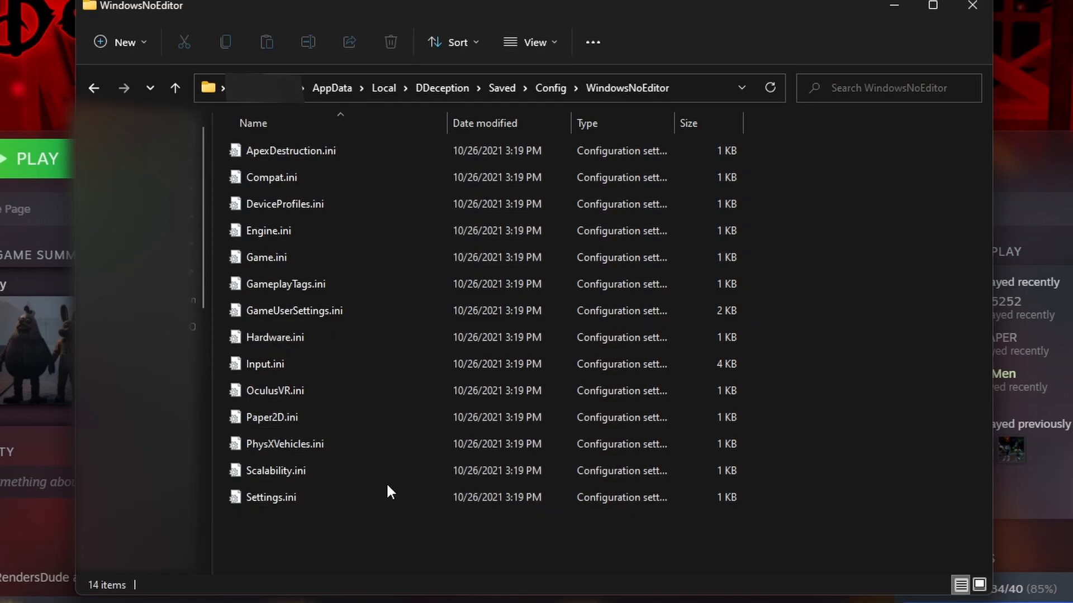
{"action": "left_click", "coordinate": [266, 230]}
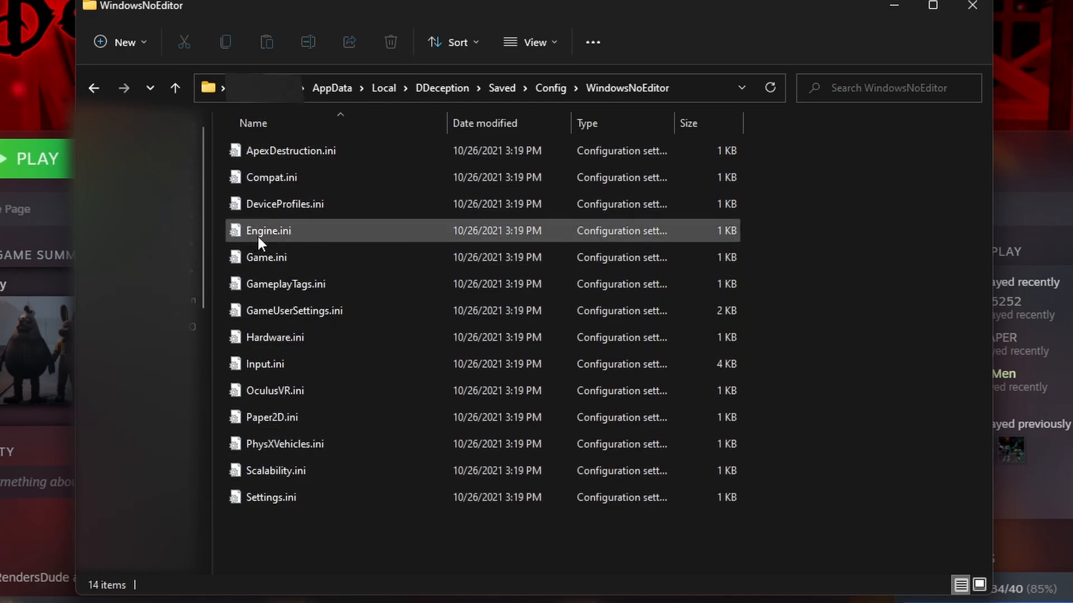
{"action": "mouse_move", "coordinate": [287, 242]}
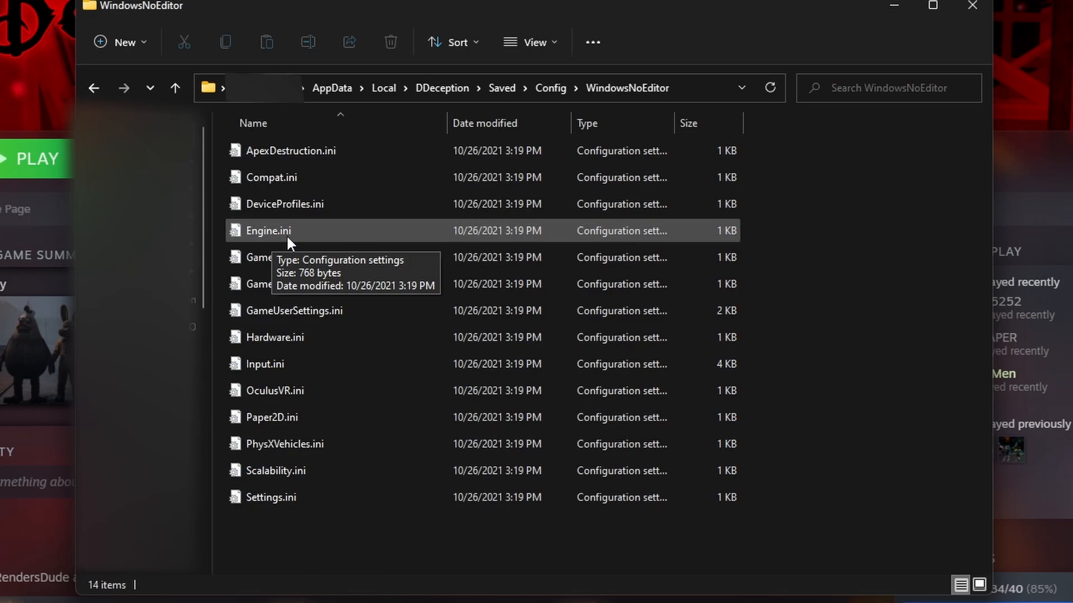
{"action": "mouse_move", "coordinate": [313, 236]}
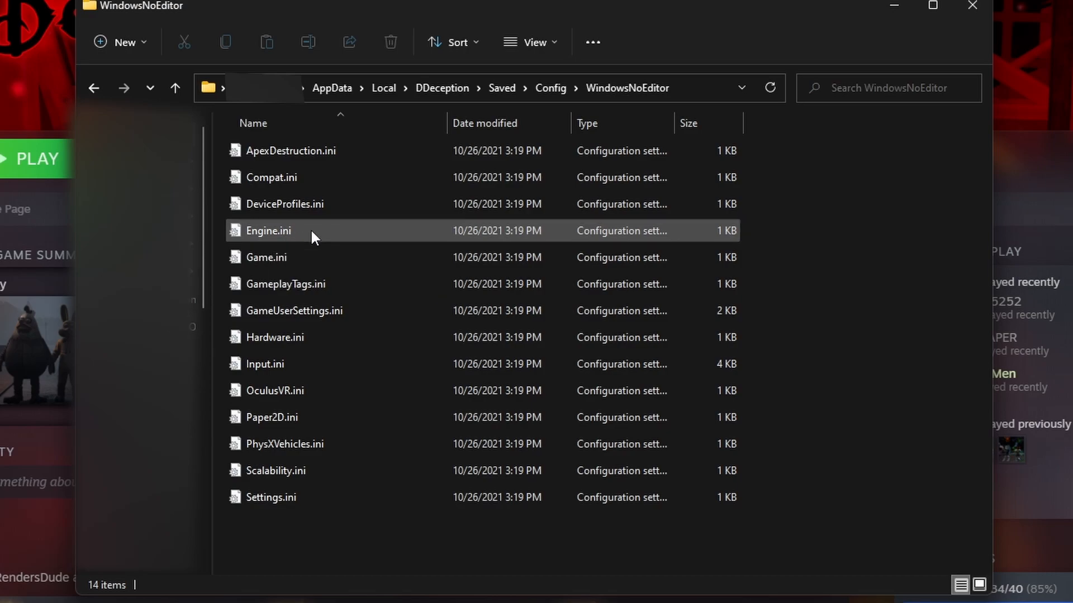
Open Engine.ini in Notepad and place the cursor after the last Paths line
{"action": "double_click", "coordinate": [267, 230]}
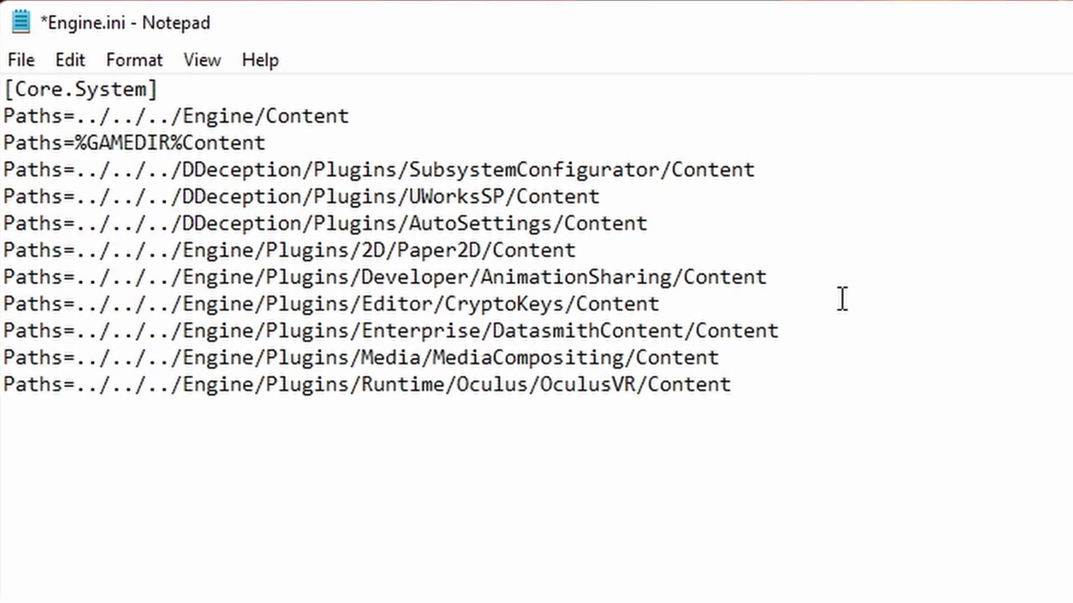
{"action": "left_click", "coordinate": [732, 385]}
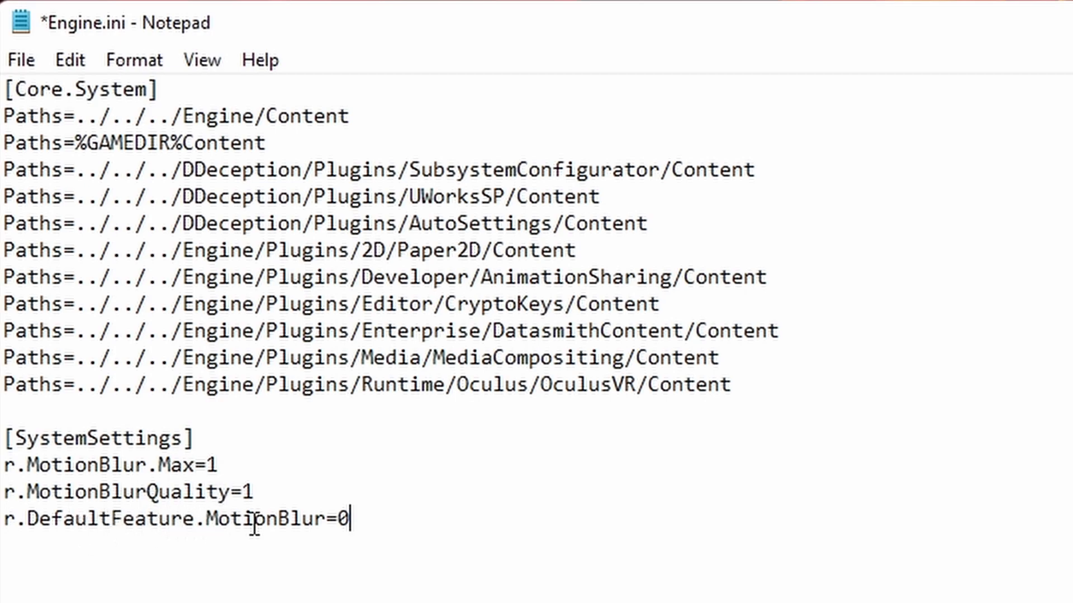
{"action": "mouse_move", "coordinate": [362, 517]}
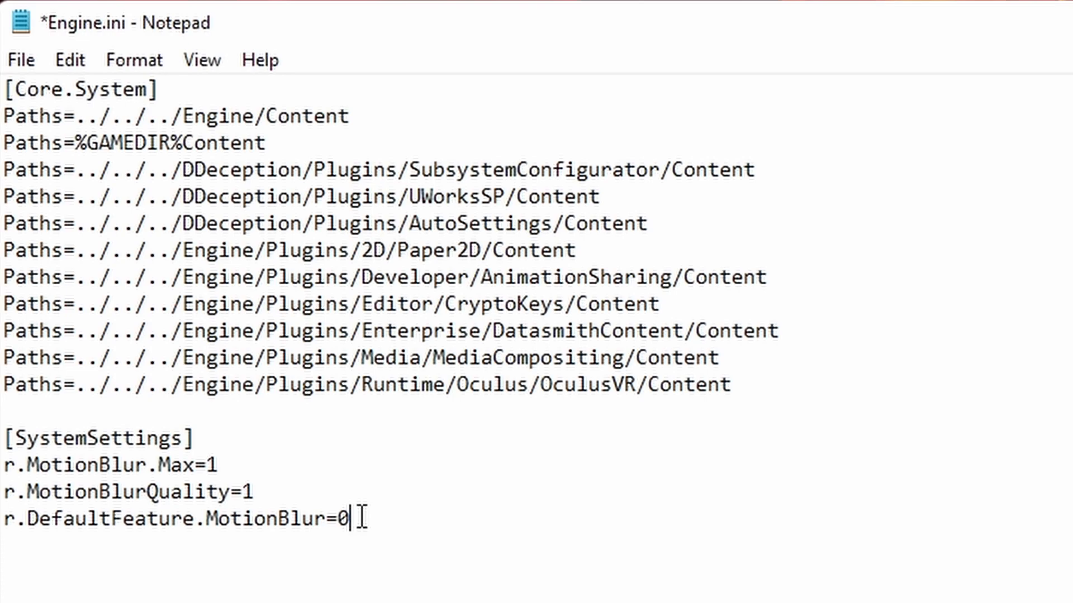
Set r.DefaultFeature.MotionBlur to 1 so all three motion blur values read 1
{"action": "type", "text": "1"}
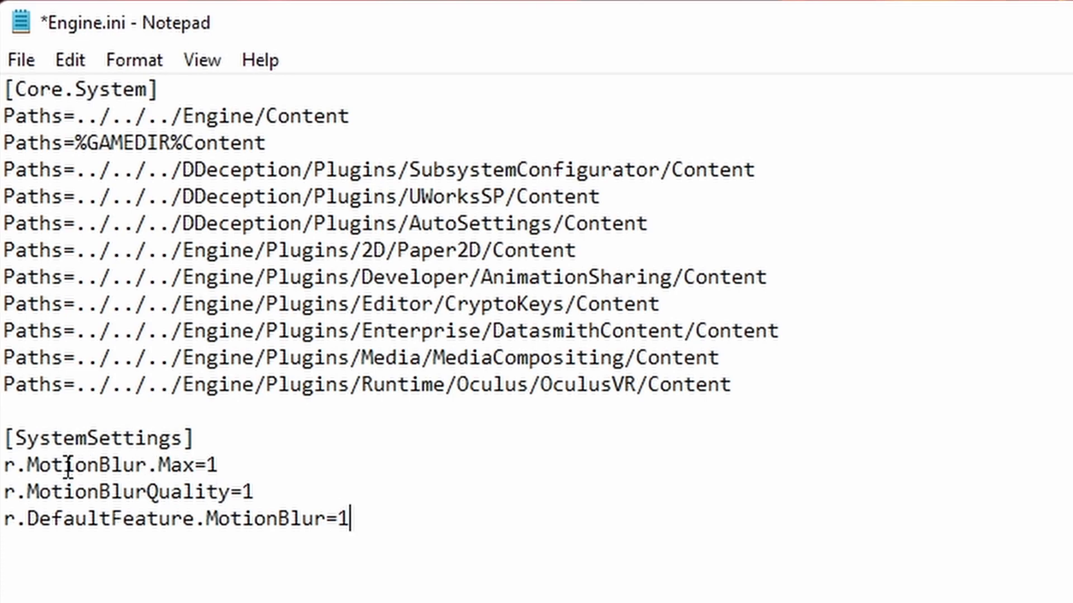
{"action": "mouse_move", "coordinate": [157, 462]}
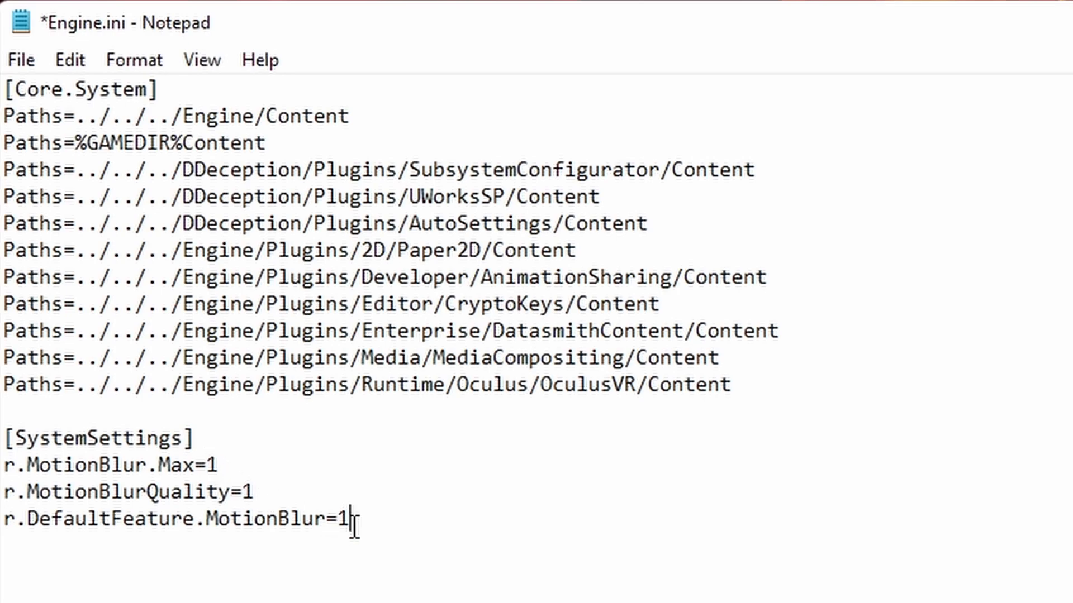
{"action": "mouse_move", "coordinate": [107, 491]}
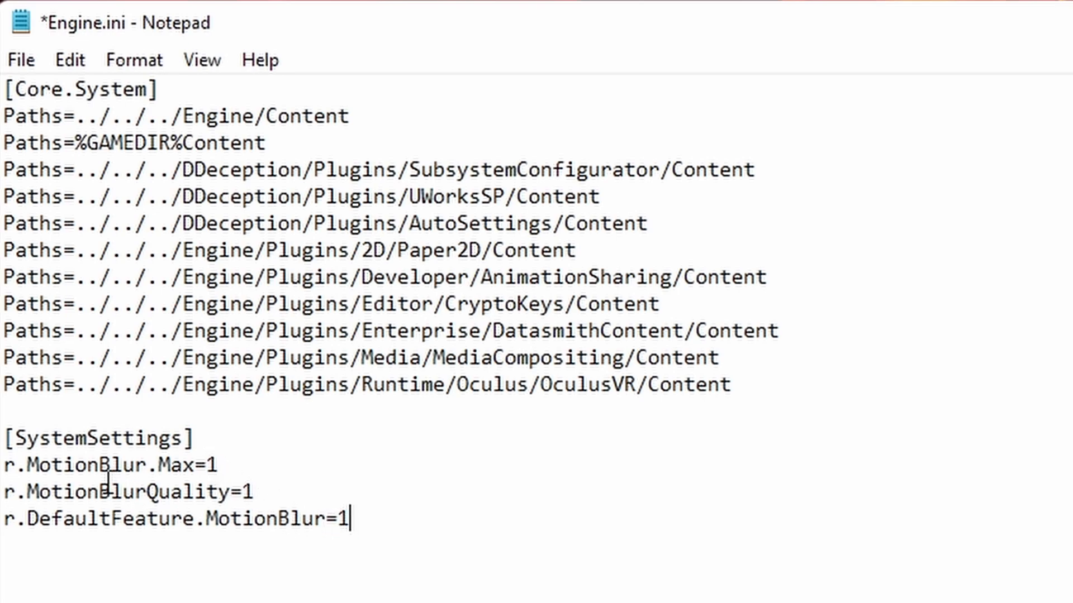
{"action": "mouse_move", "coordinate": [72, 465]}
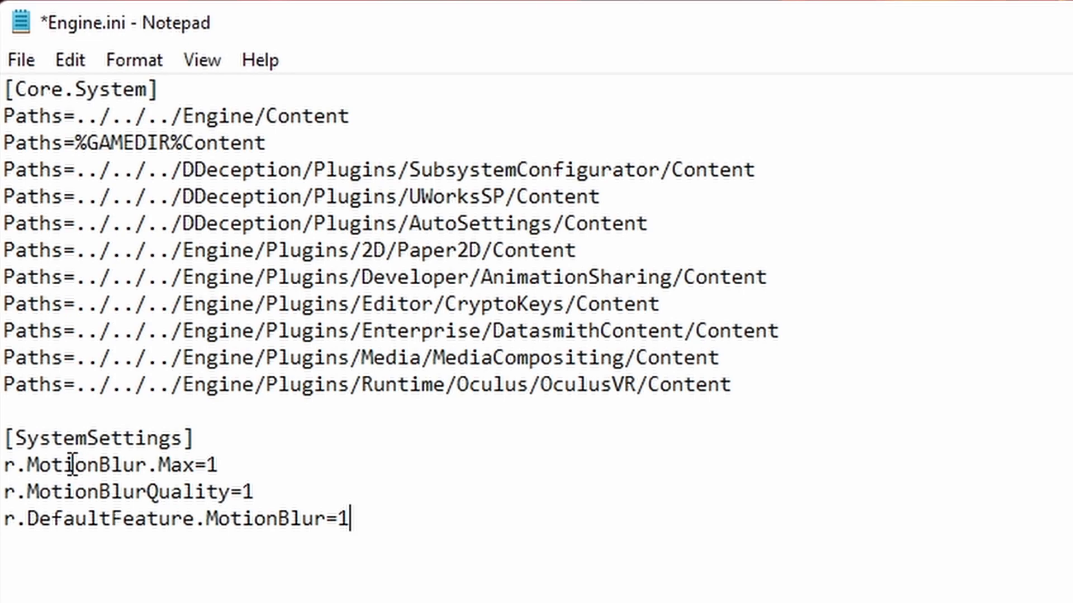
{"action": "mouse_move", "coordinate": [356, 541]}
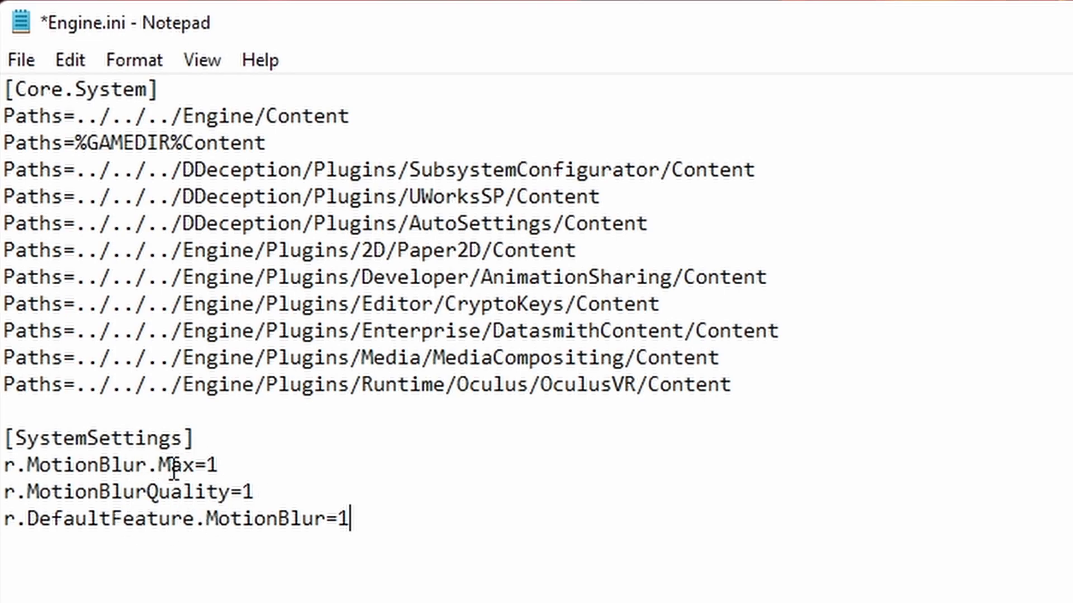
{"action": "mouse_move", "coordinate": [211, 466]}
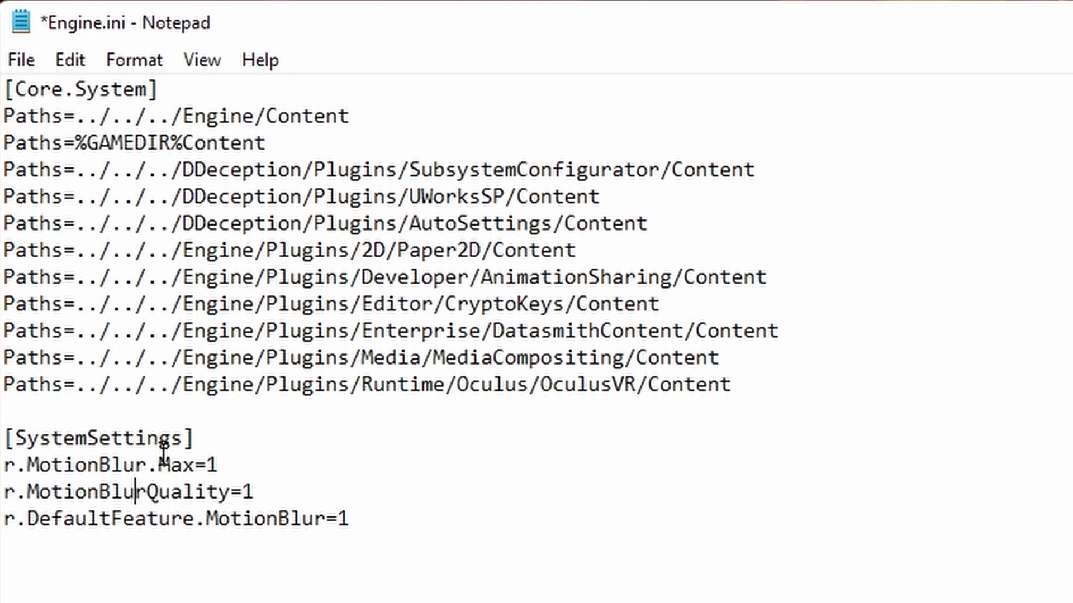
{"action": "left_click", "coordinate": [350, 518]}
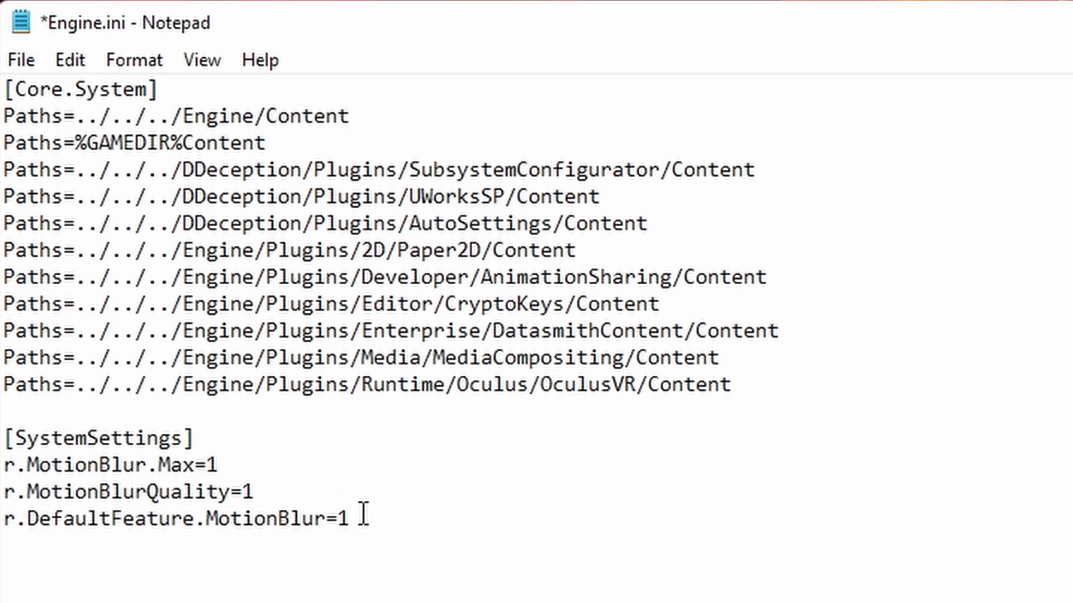
{"action": "mouse_move", "coordinate": [328, 496]}
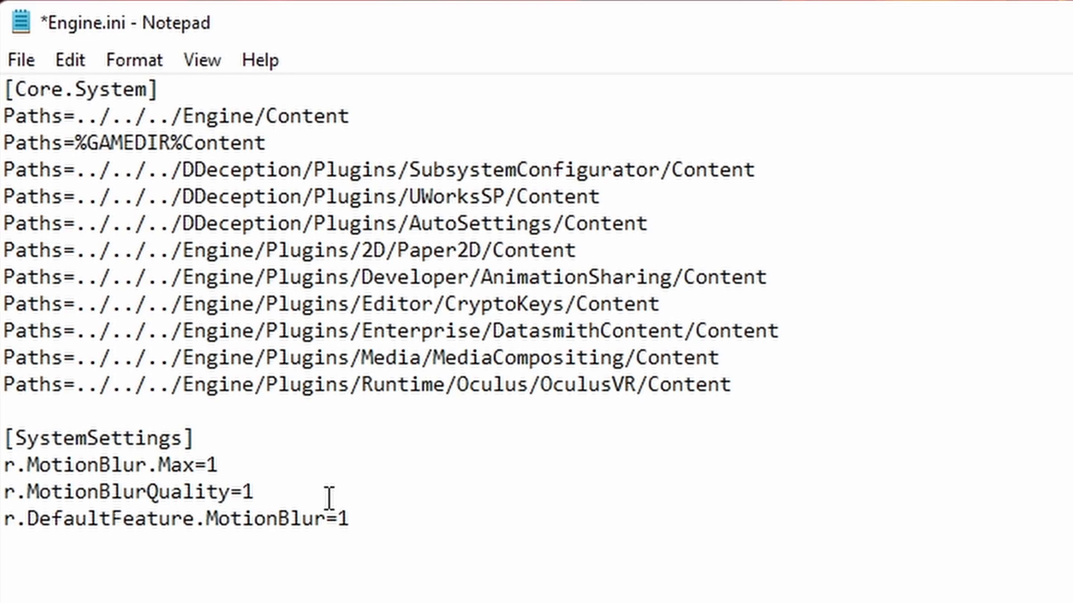
{"action": "left_click", "coordinate": [348, 517]}
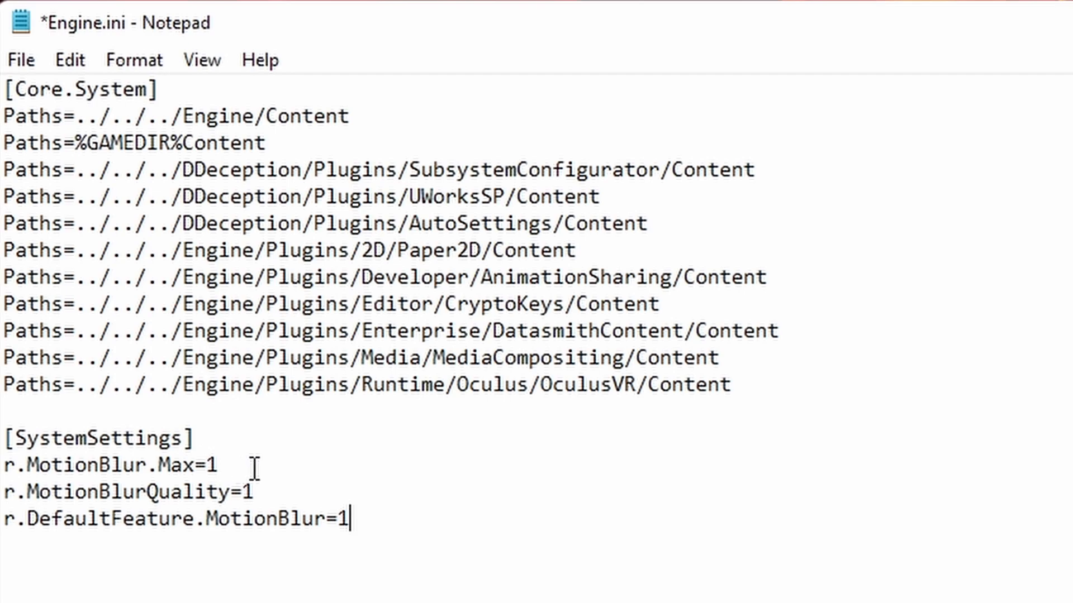
{"action": "mouse_move", "coordinate": [171, 499]}
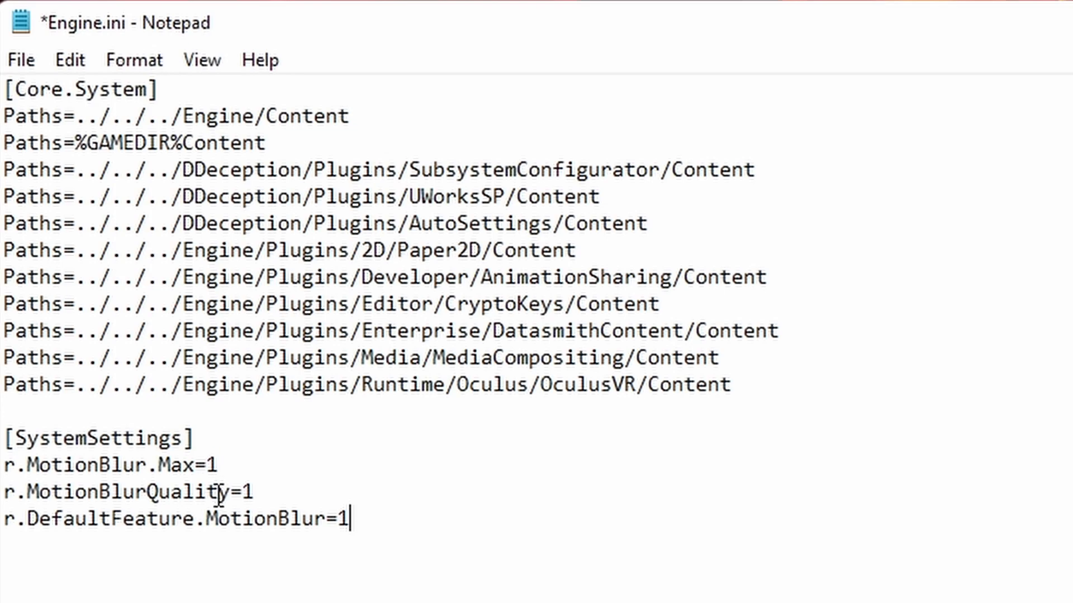
{"action": "mouse_move", "coordinate": [272, 590]}
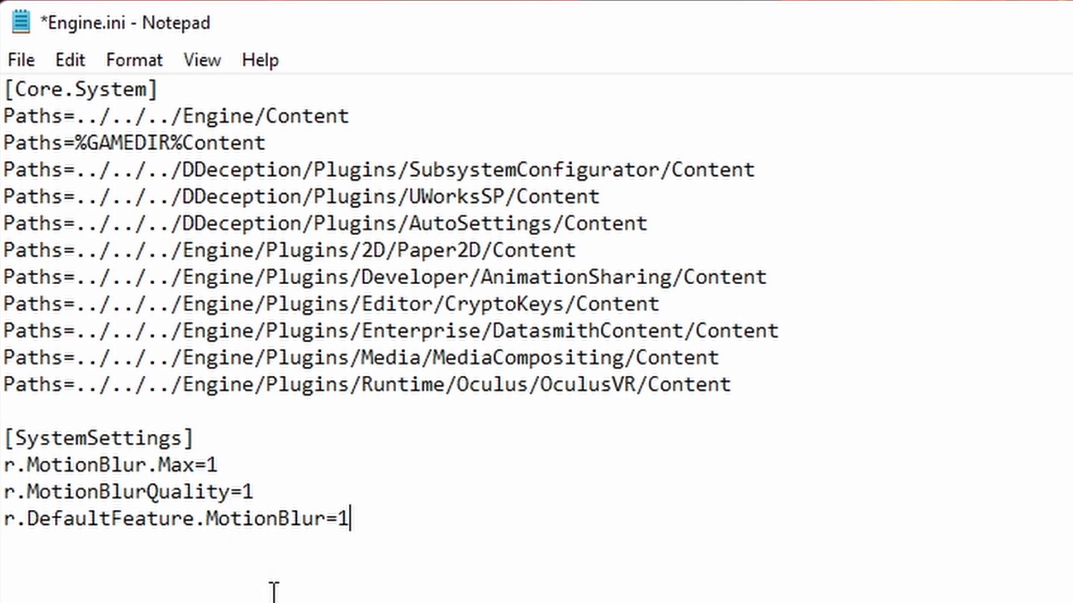
{"action": "mouse_move", "coordinate": [399, 544]}
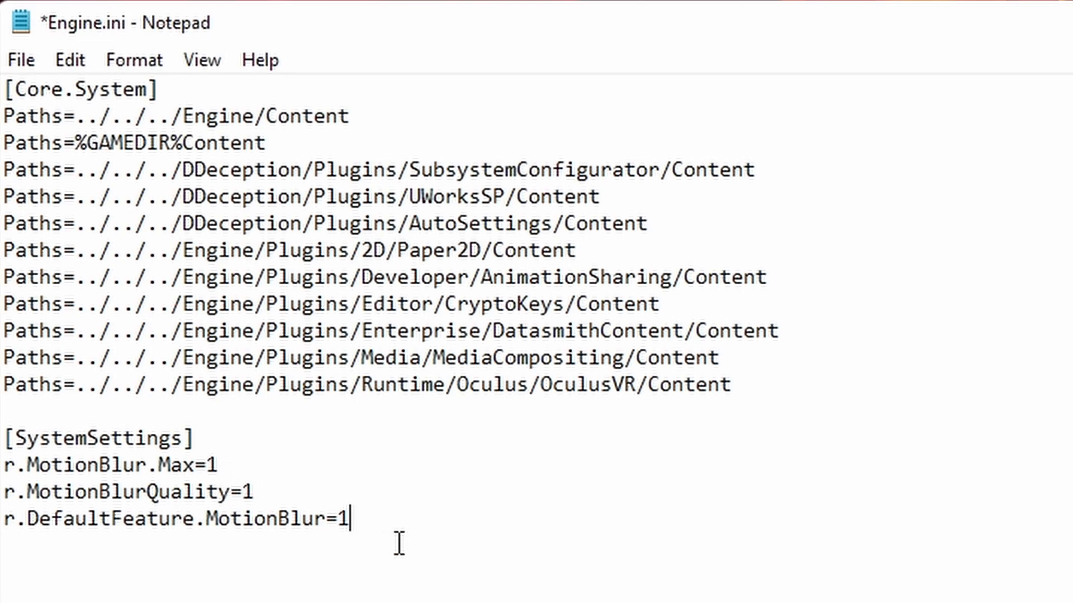
{"action": "key", "text": "Backspace"}
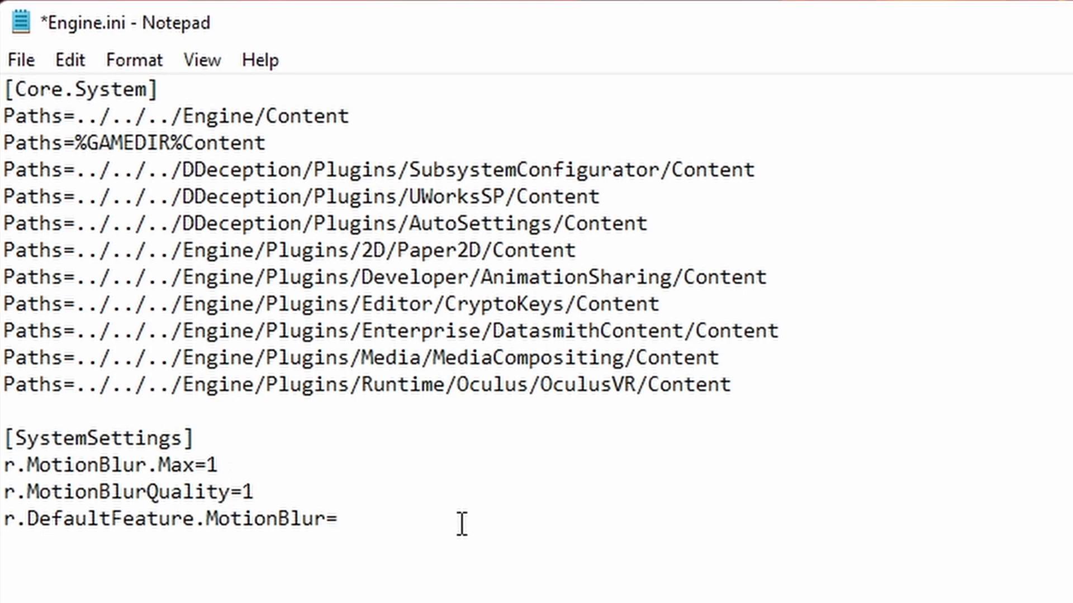
{"action": "type", "text": "1"}
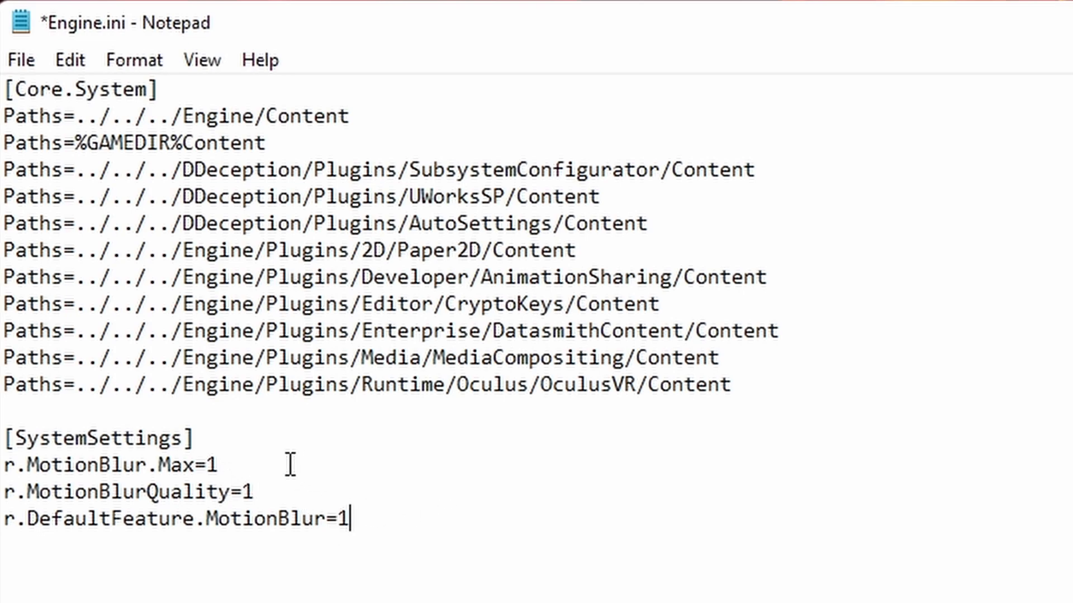
{"action": "mouse_move", "coordinate": [465, 534]}
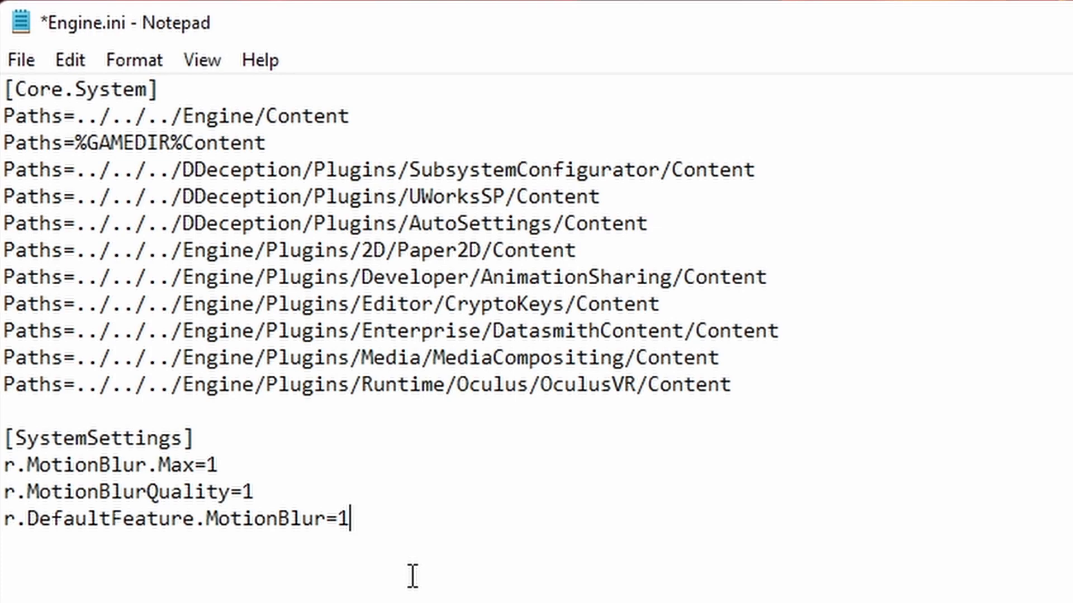
{"action": "mouse_move", "coordinate": [32, 72]}
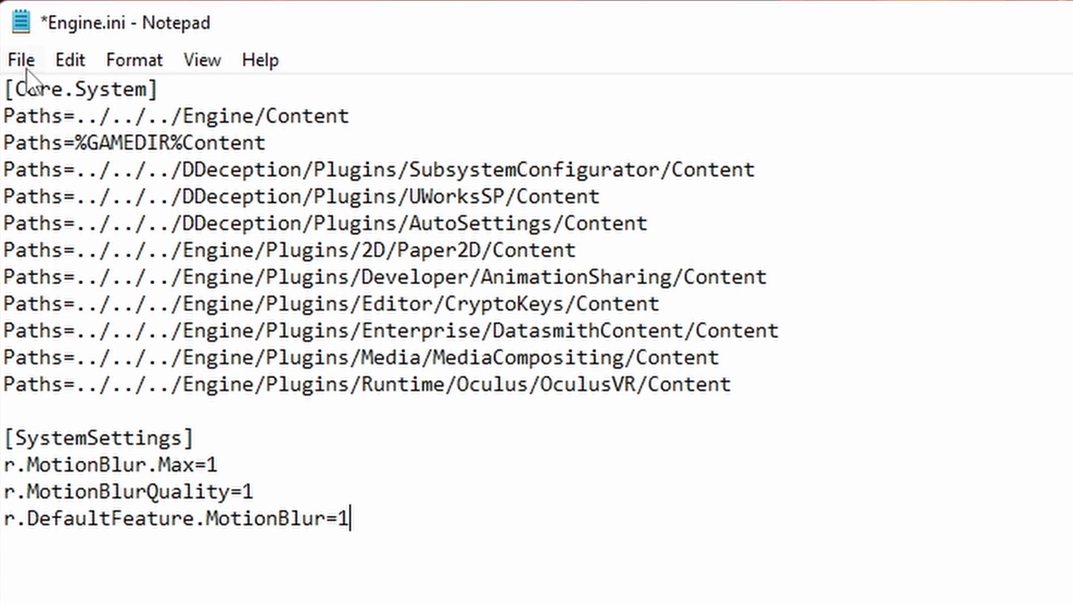